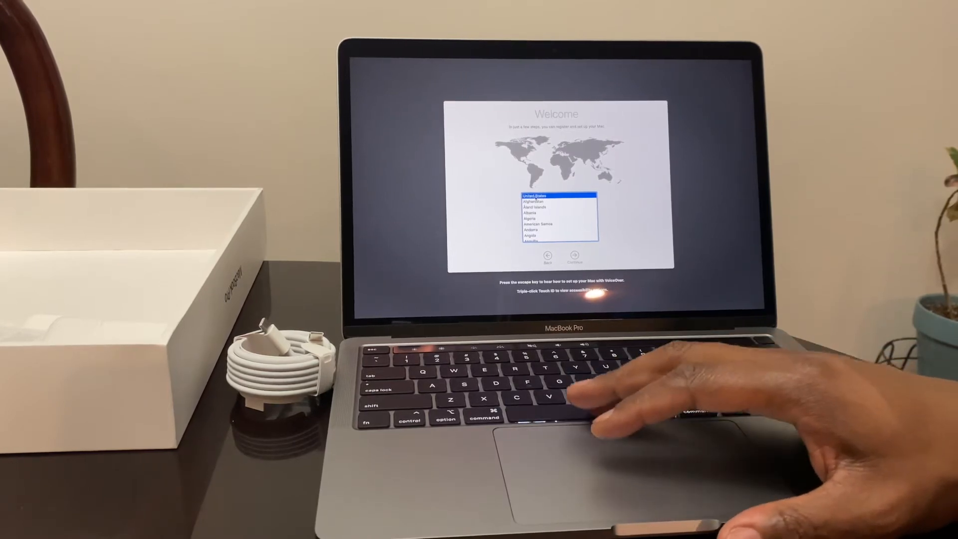
mouse_move(887, 367)
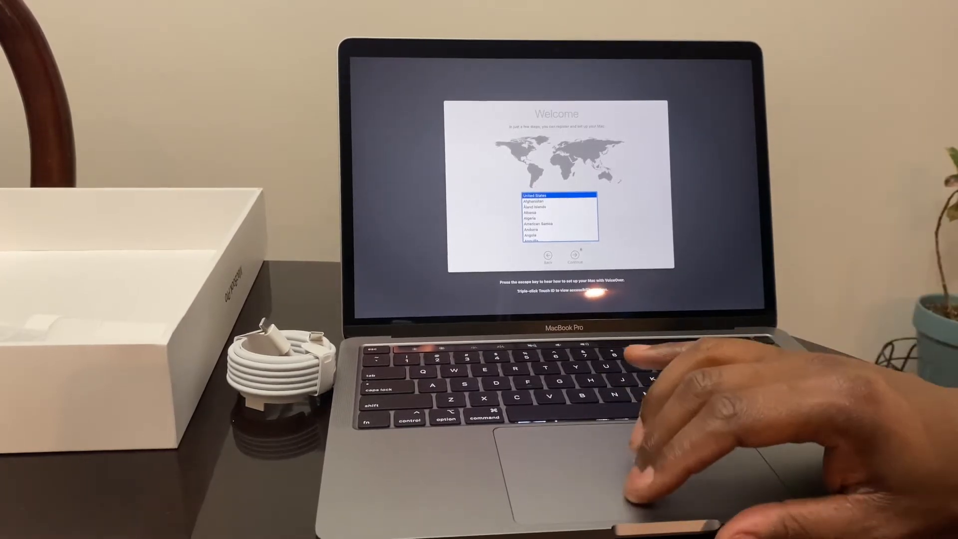
Choose United States as the country and join the selected Wi-Fi network
click(574, 255)
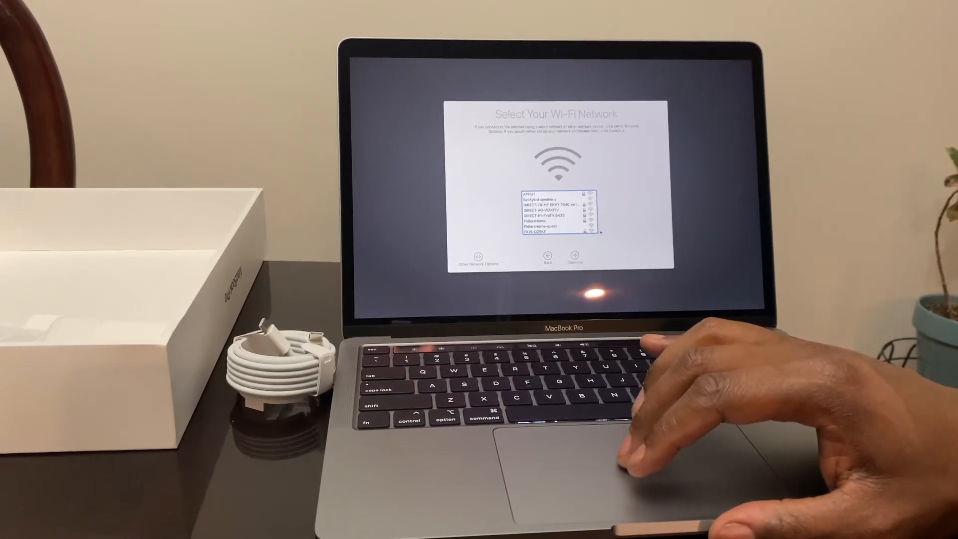
scroll(down, 3)
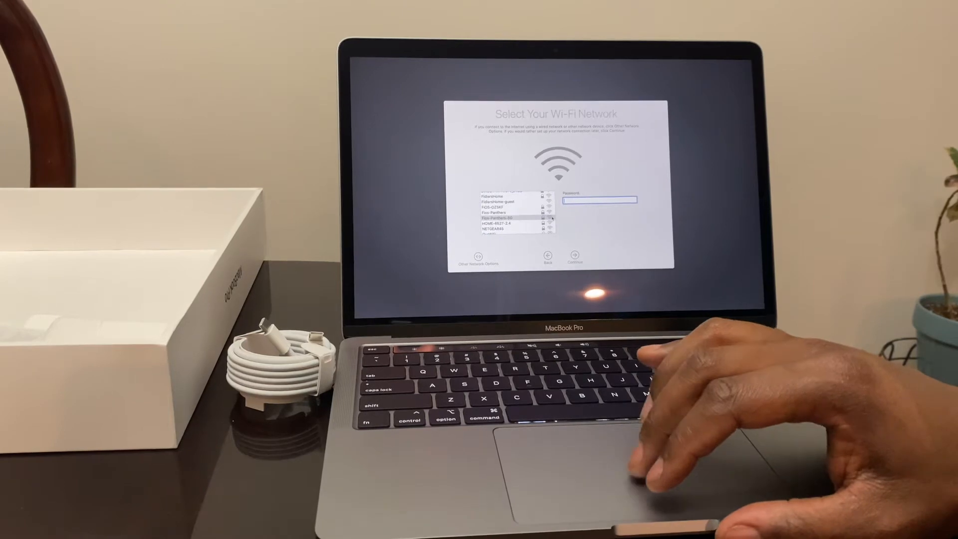
click(574, 255)
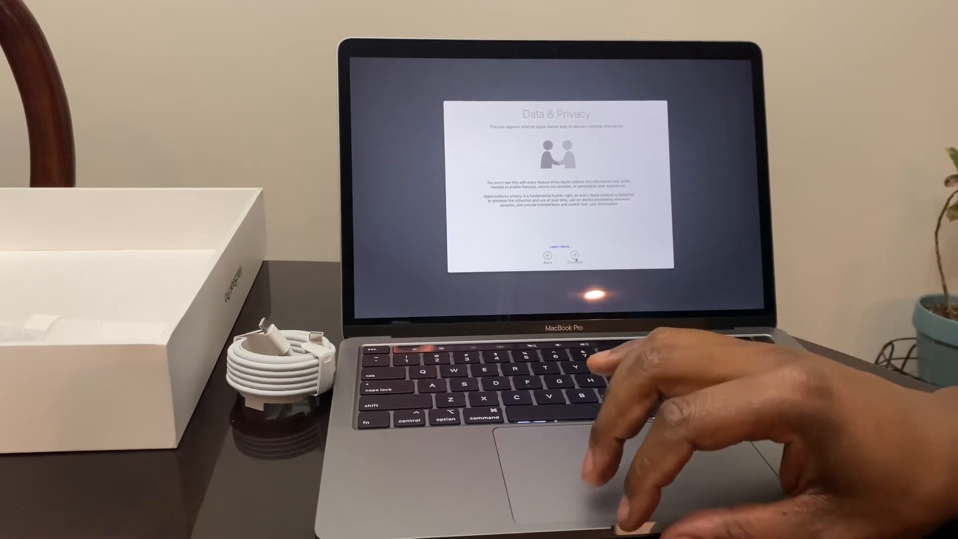
Continue past Data & Privacy, then sign in with the Apple ID and enter the verification code
click(575, 256)
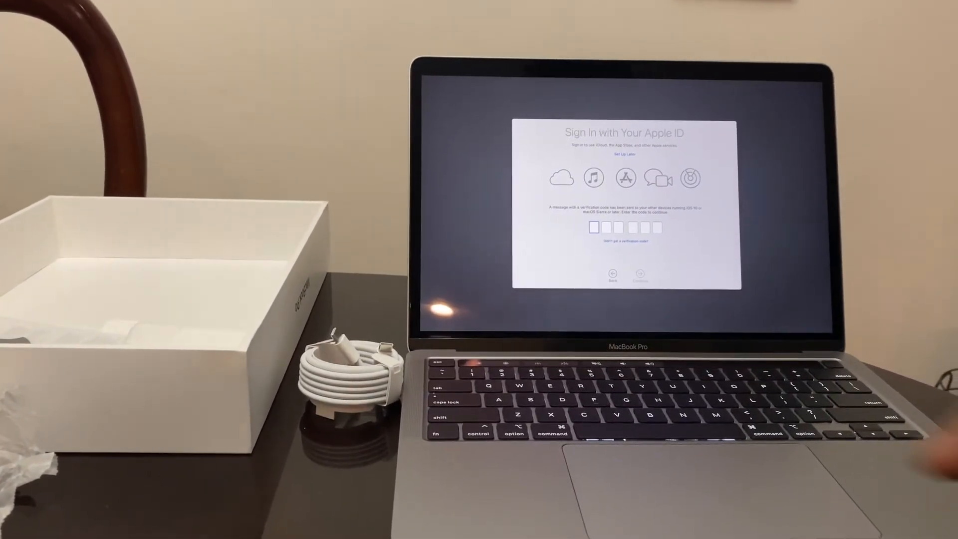
text(410)
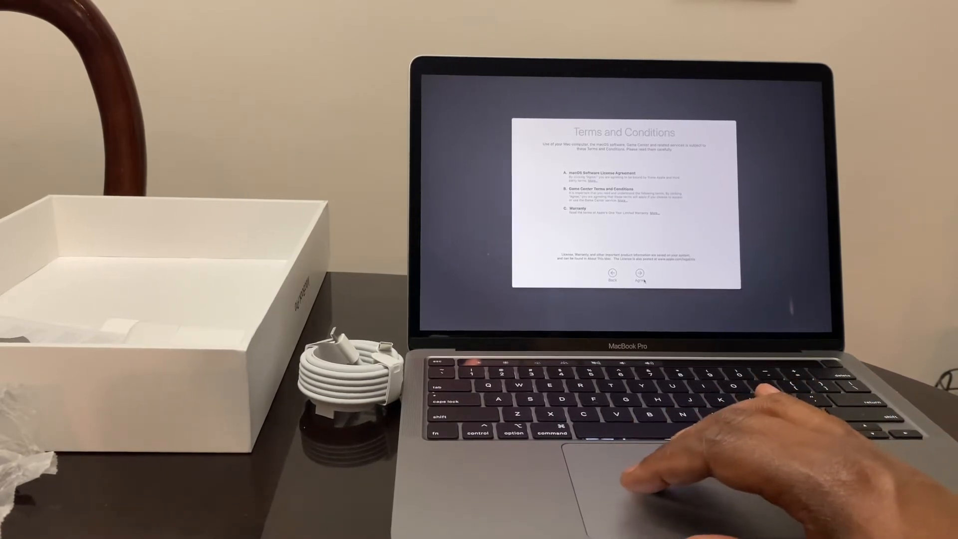
Agree to the terms, keep iCloud Keychain on, and continue past Find My and Analytics
click(640, 275)
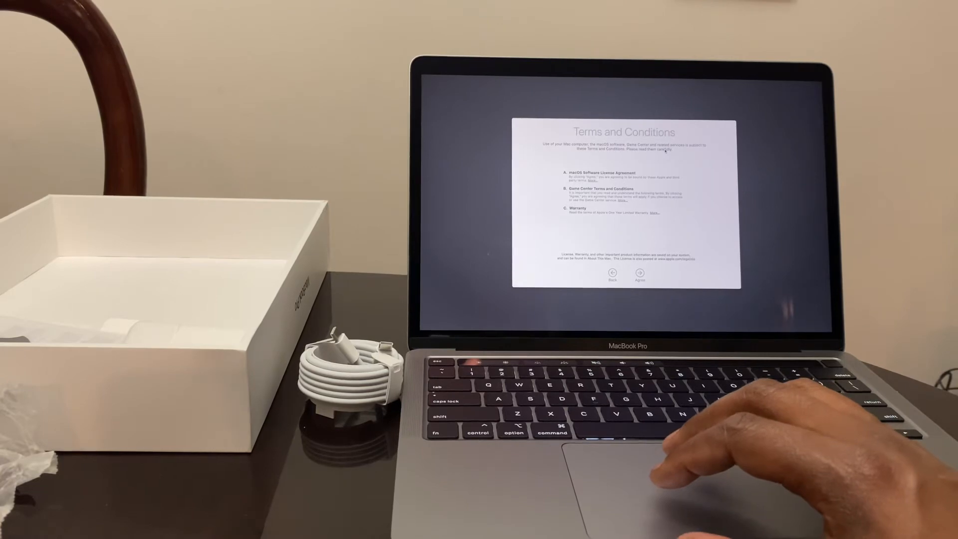
click(640, 275)
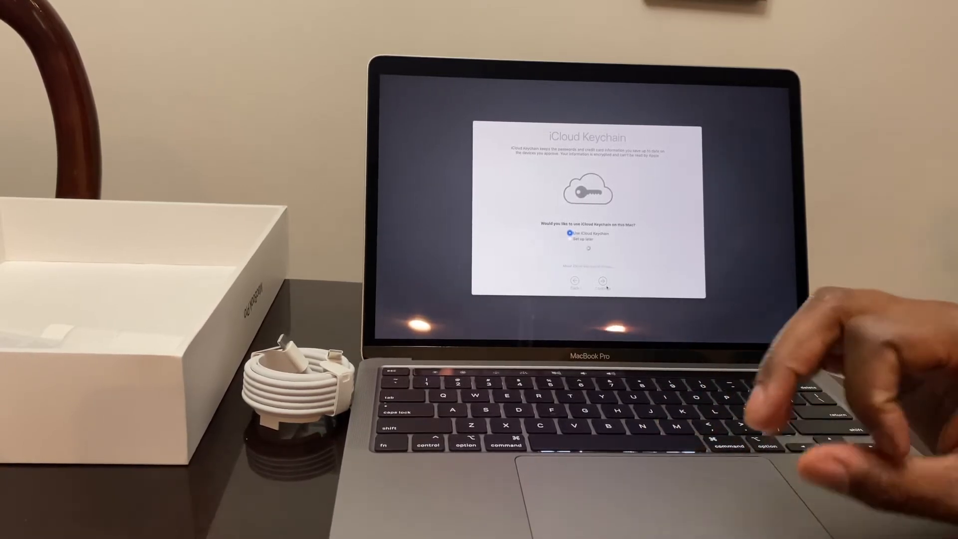
click(602, 280)
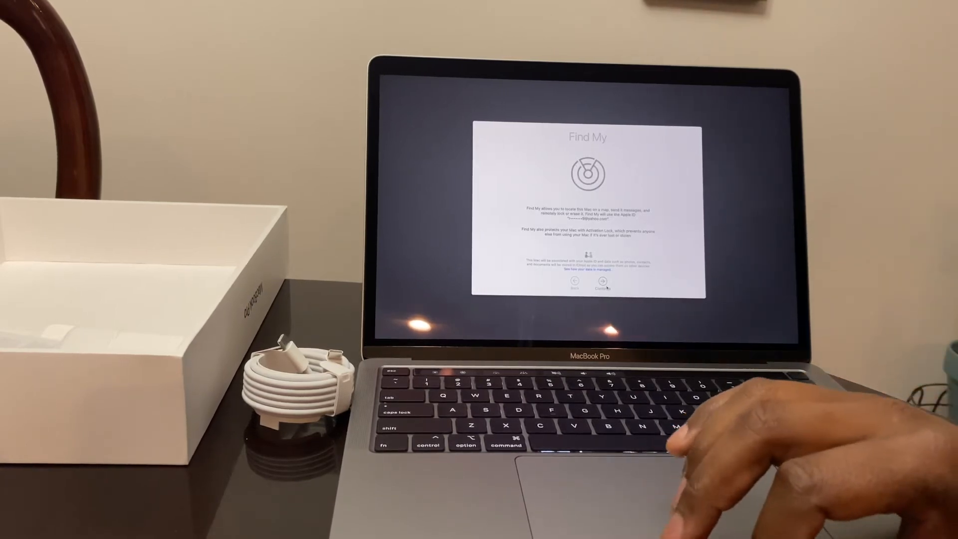
click(602, 281)
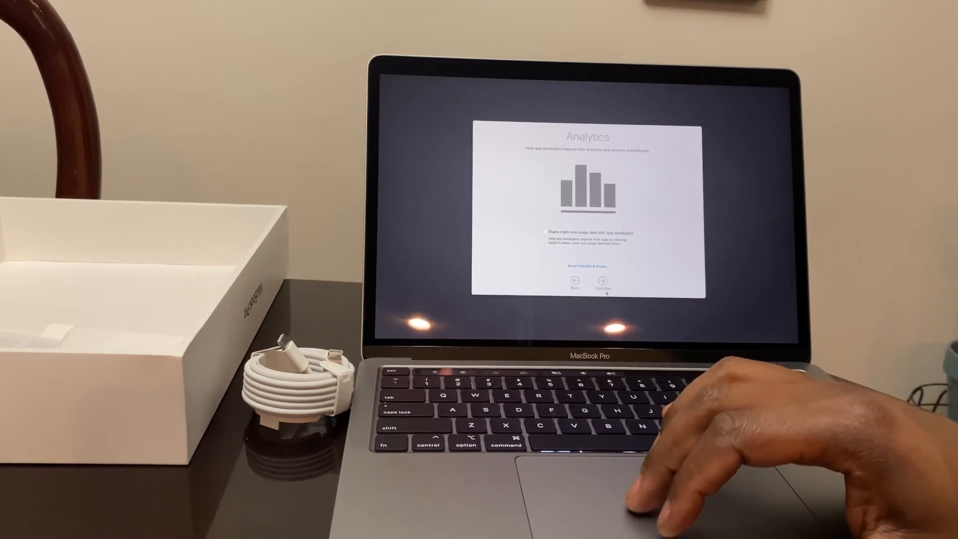
click(603, 282)
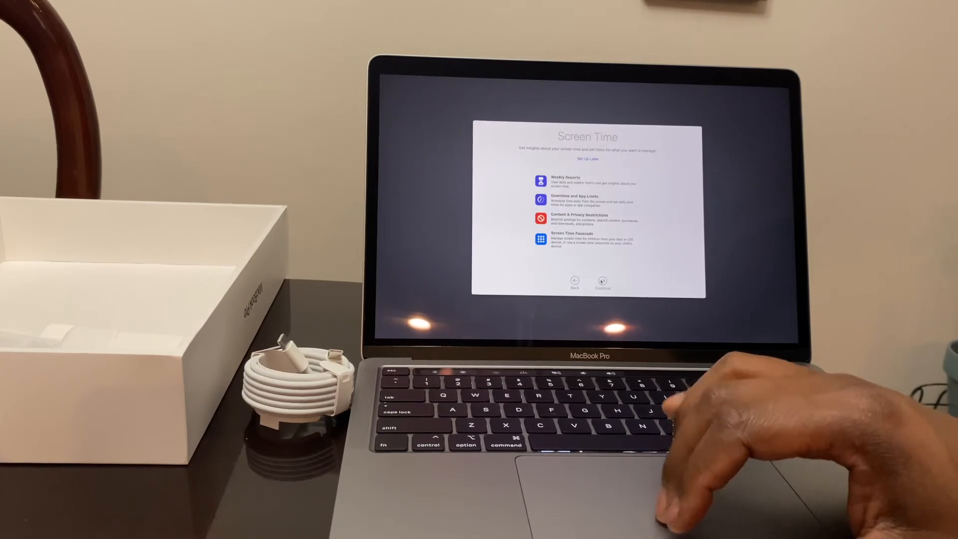
Continue past Screen Time and finish Hey Siri voice setup
click(602, 280)
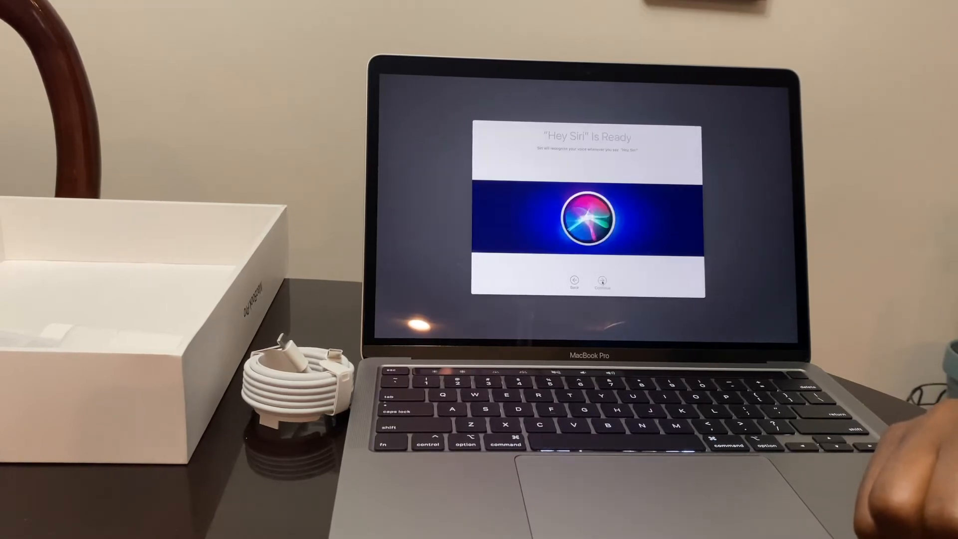
click(602, 280)
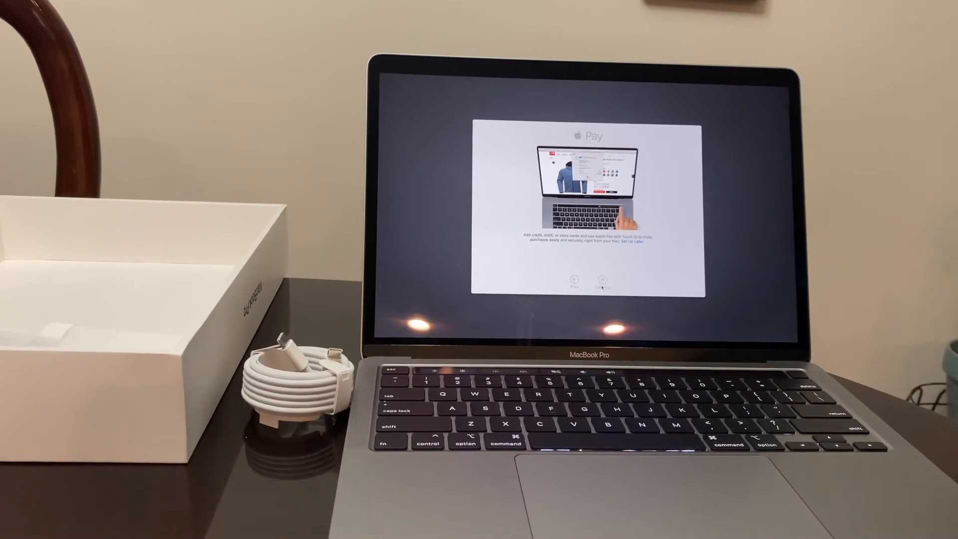
Add both checked debit cards to Apple Pay and choose the Auto appearance
click(602, 281)
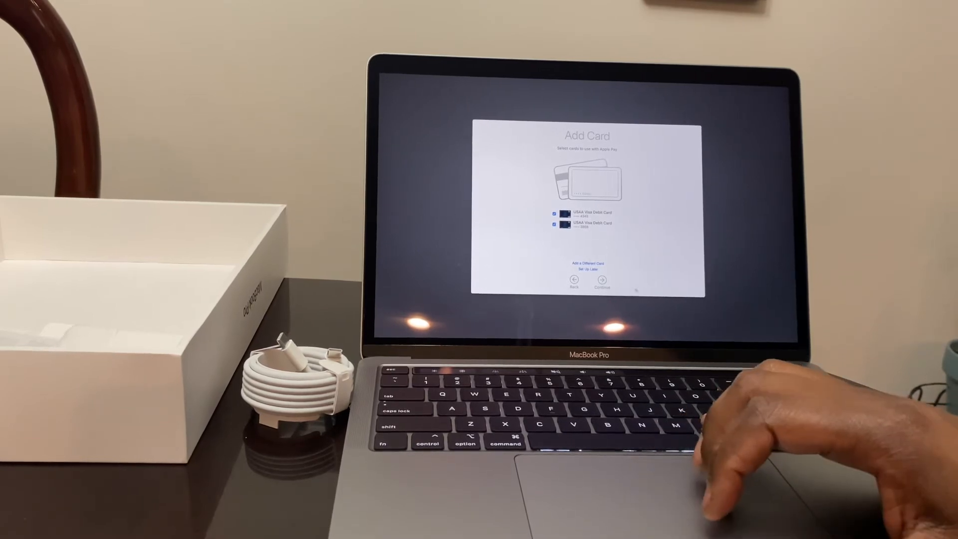
click(602, 281)
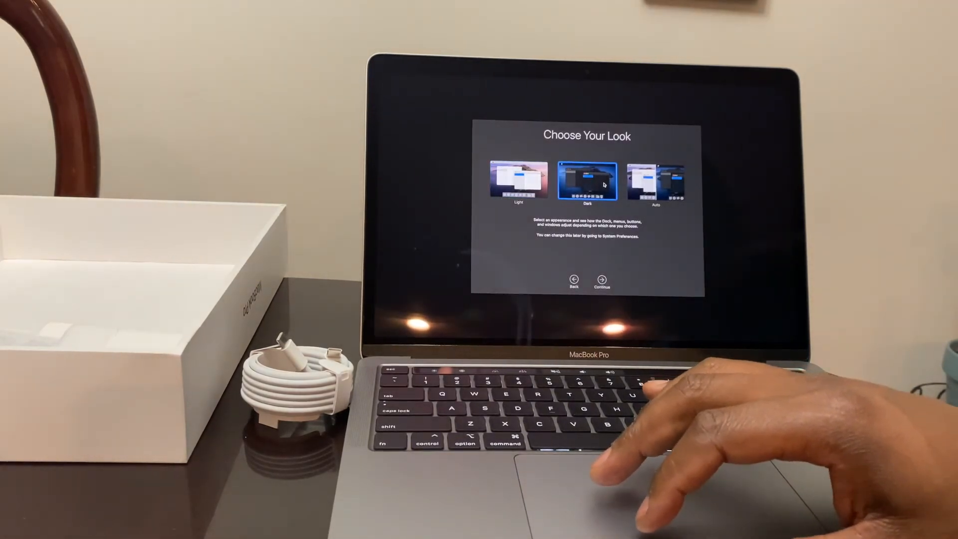
click(657, 180)
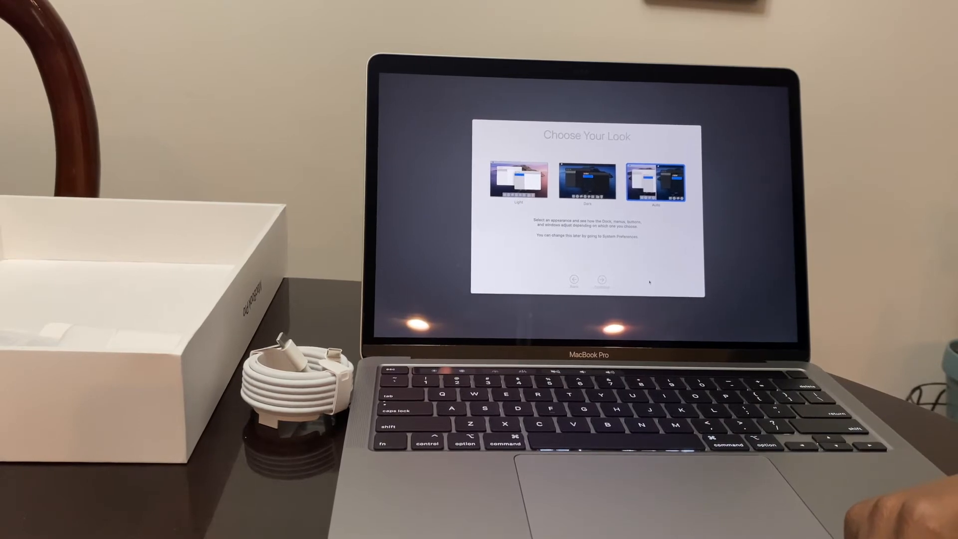
Finish setup, answer the Calendar location request, and open the battery status menu
click(602, 281)
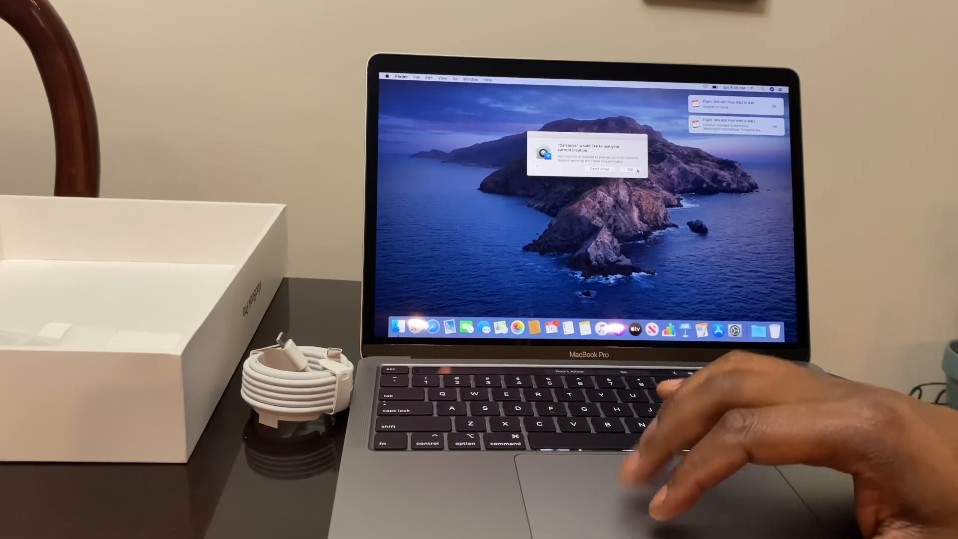
click(632, 170)
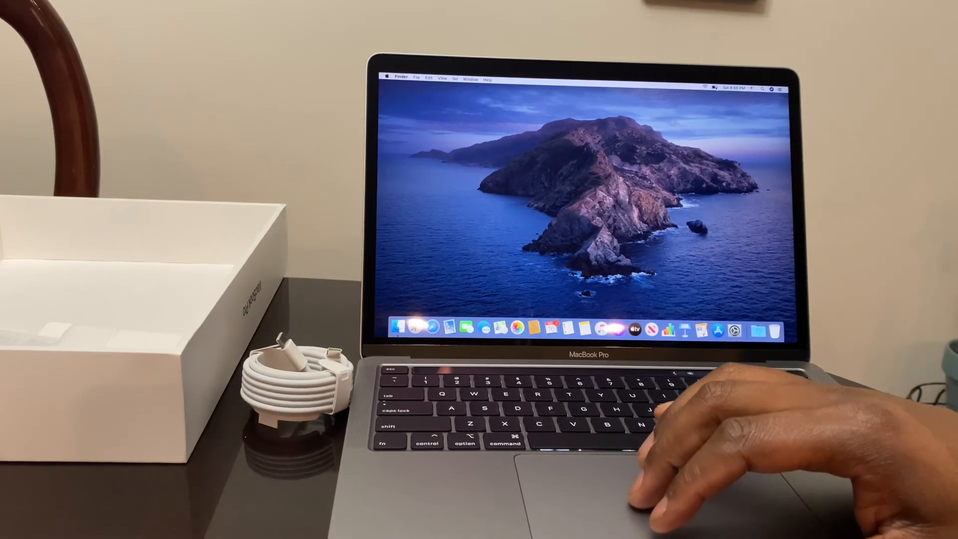
click(715, 88)
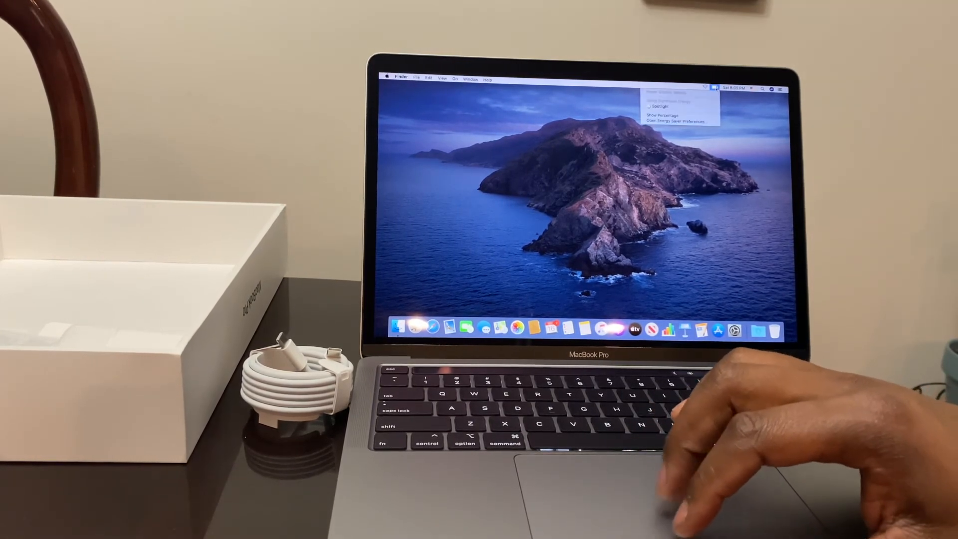